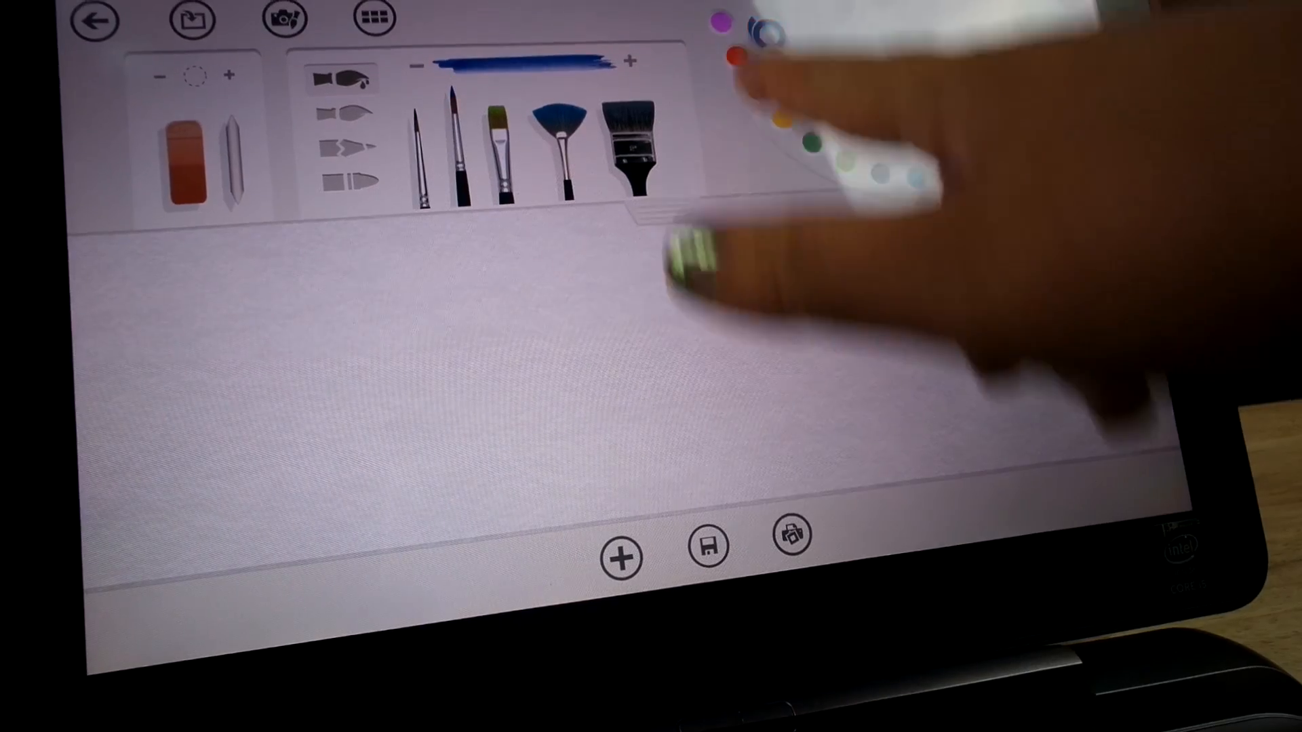
# Open PC and devices in PC settings to show the lock screen preview and options.
pyautogui.moveTo(391, 225); pyautogui.dragTo(399, 374)
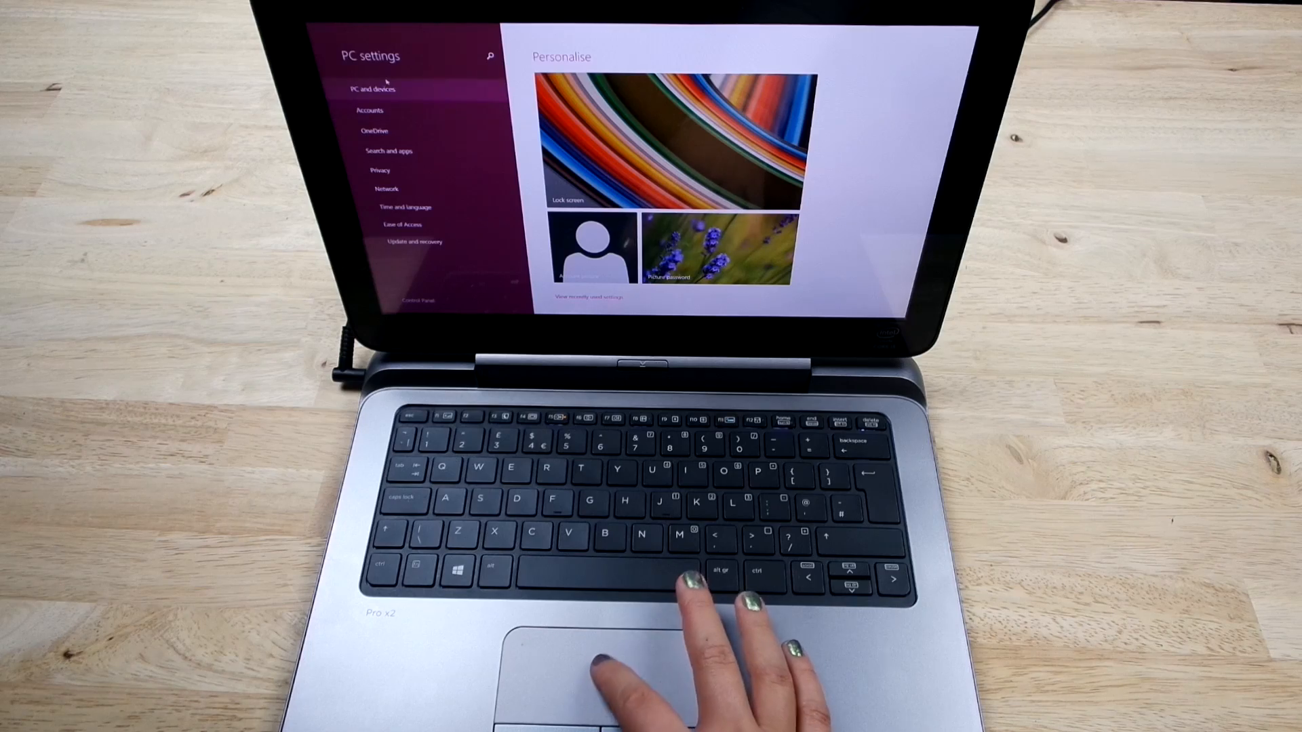
pyautogui.click(373, 89)
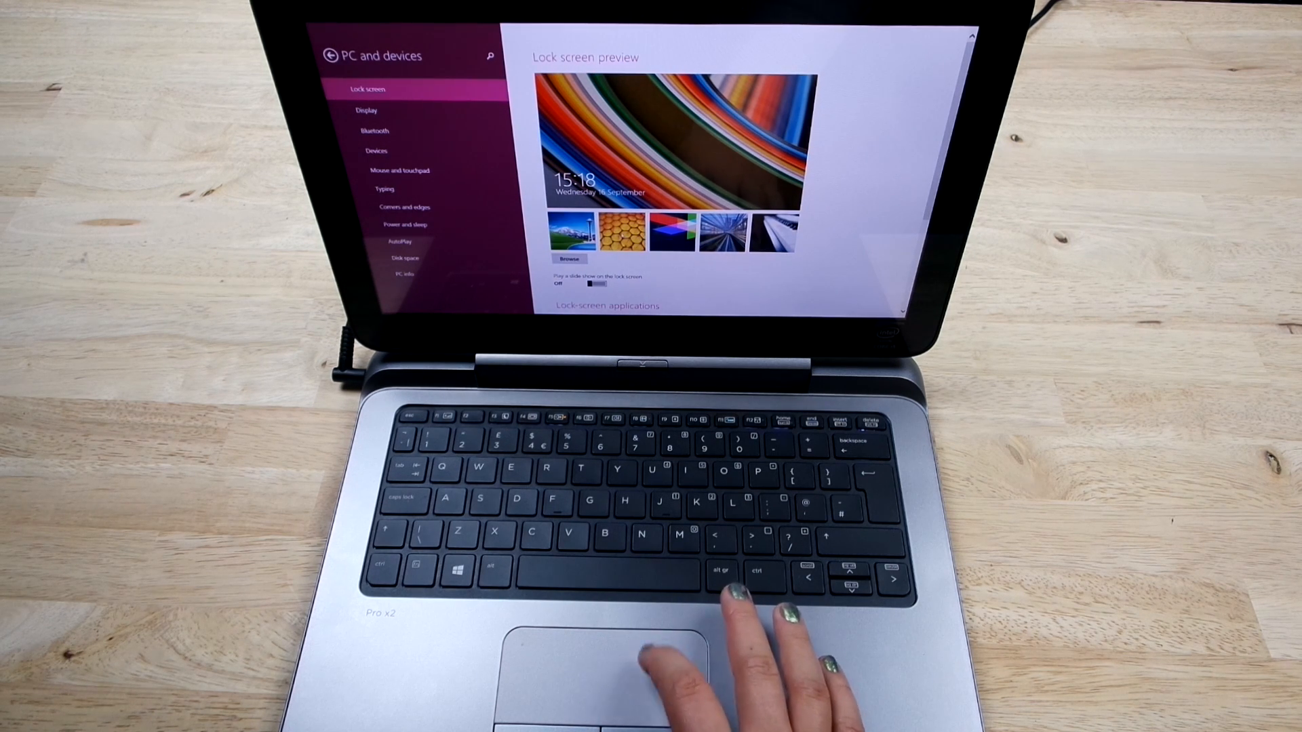
pyautogui.click(621, 230)
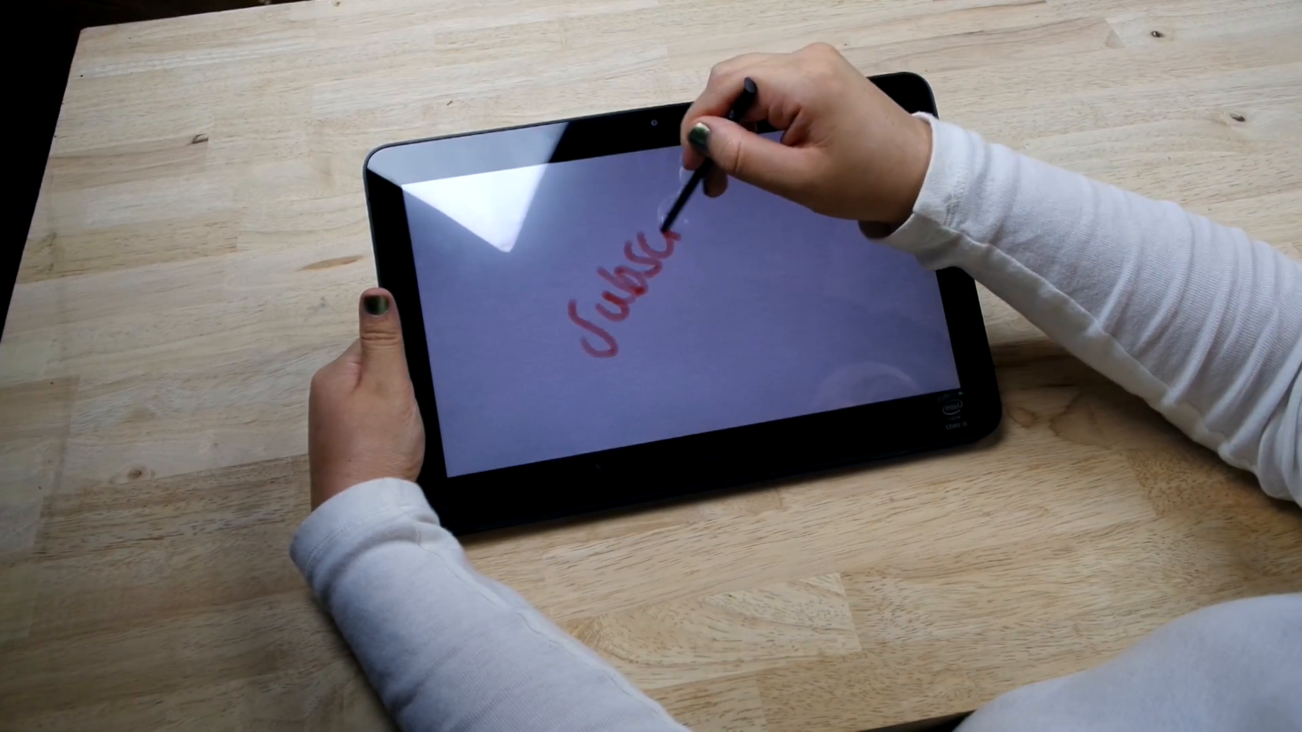
# Continue writing 'Subscribe' in red stylus ink, reaching 'Subscrib'.
pyautogui.moveTo(656, 224); pyautogui.dragTo(706, 174)
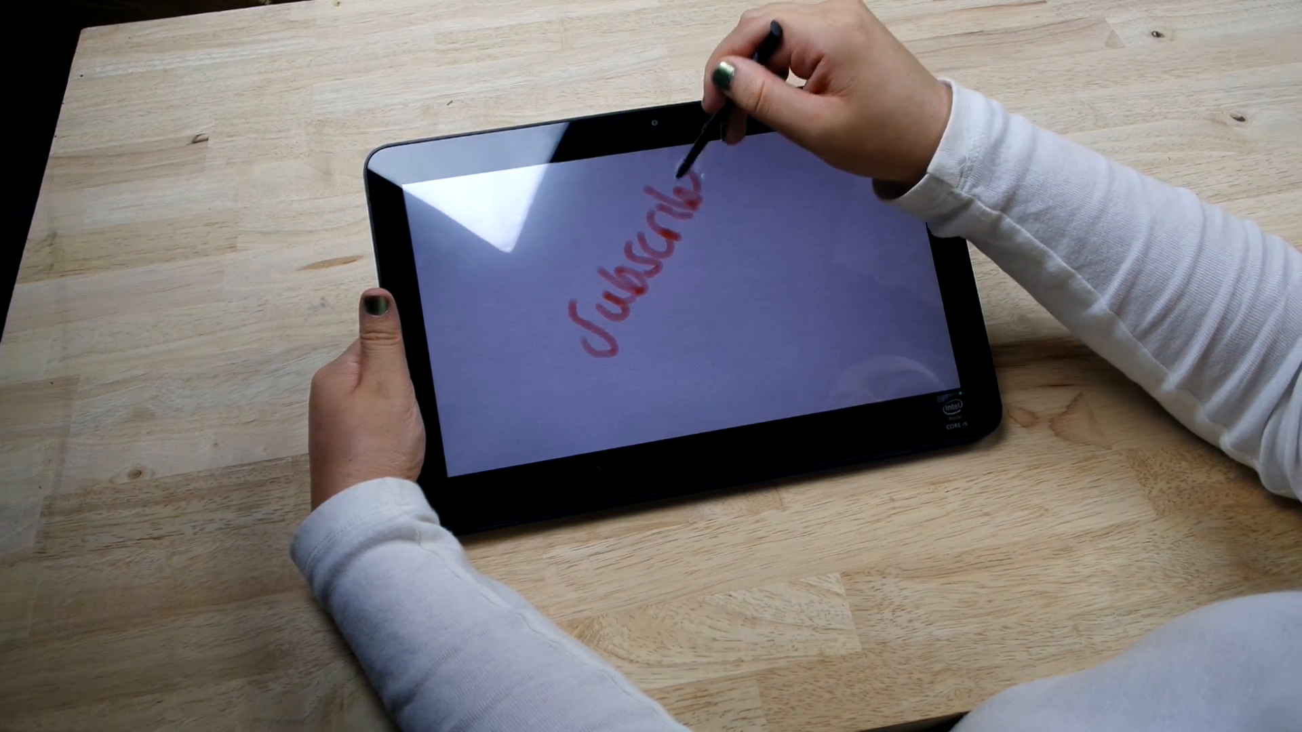